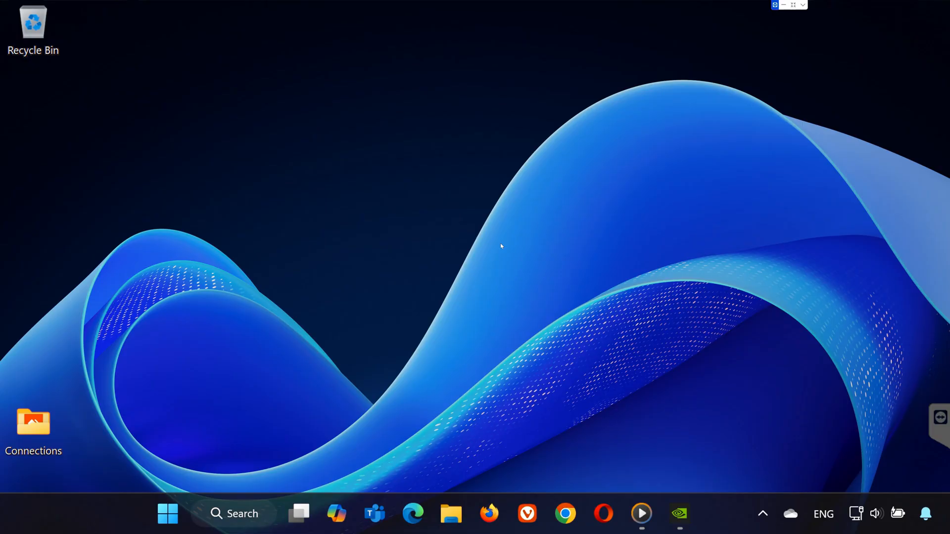
mouse_move(140, 507)
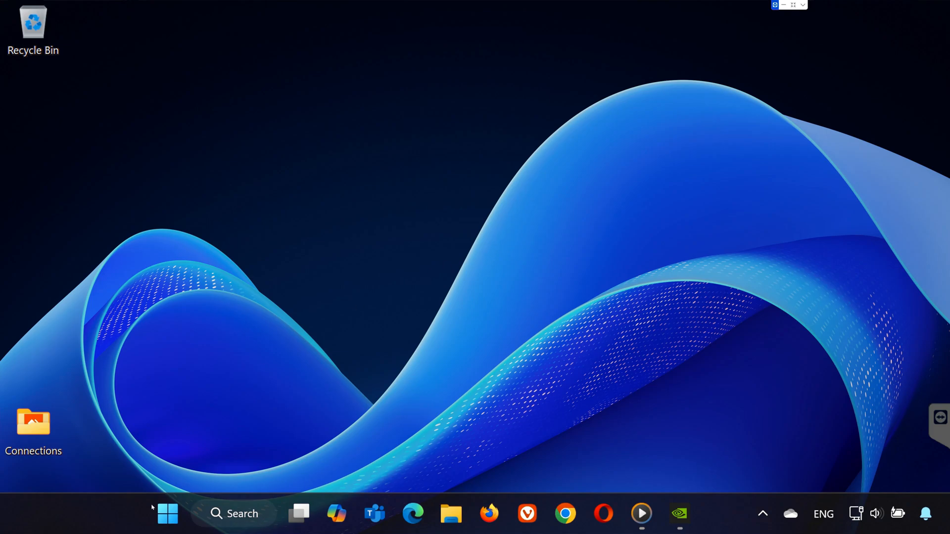
Search 'device Manager' from Start to open it and reveal the display adapters.
text(device Manager)
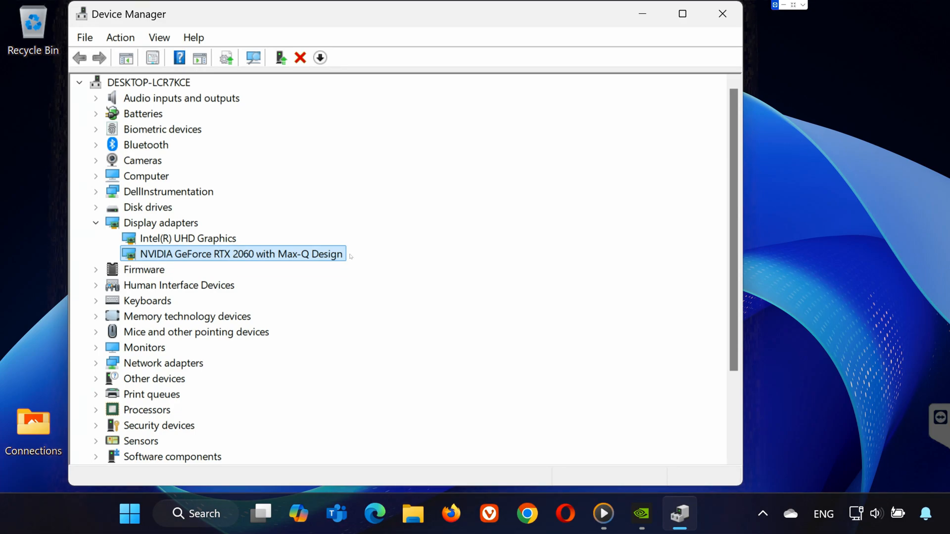
Launch the NVIDIA app, go to Drivers and download the Game Ready Driver 572.42 update.
click(129, 515)
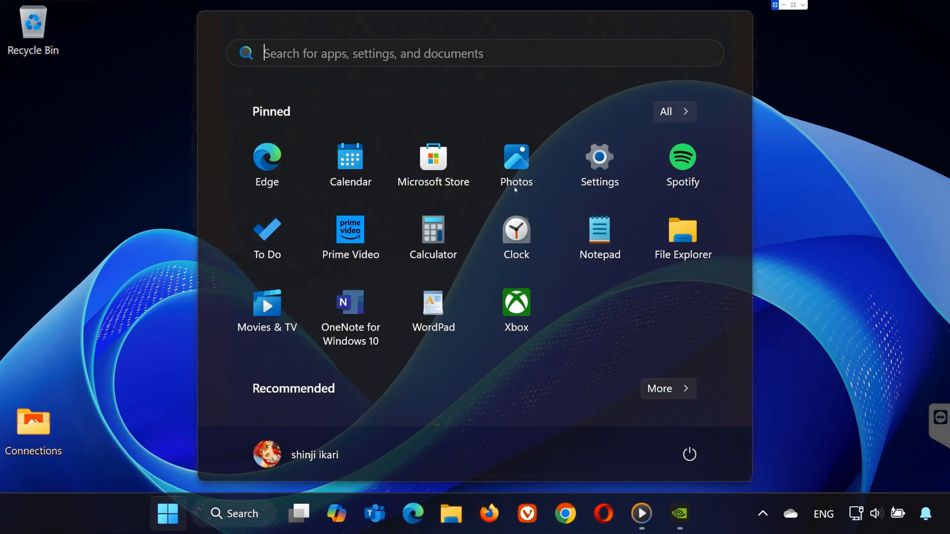
text(nvidA)
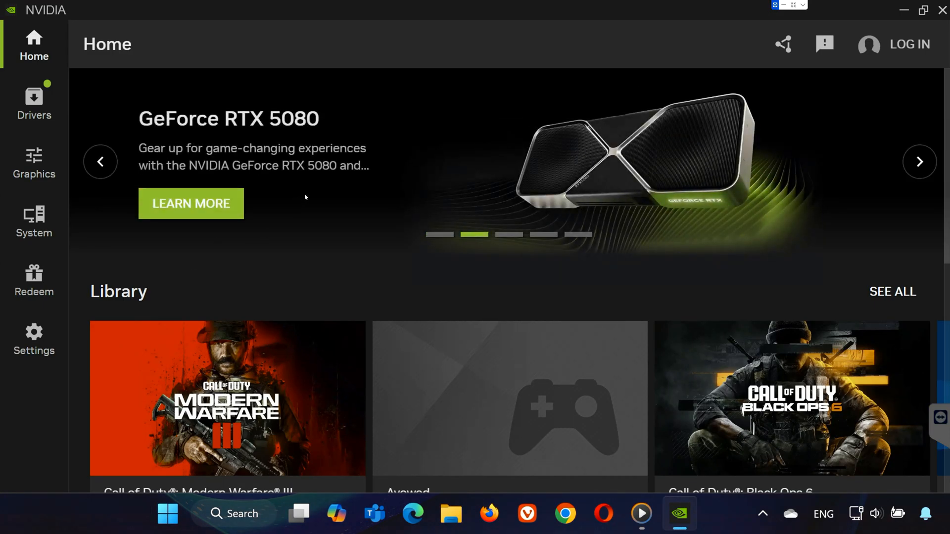
click(33, 99)
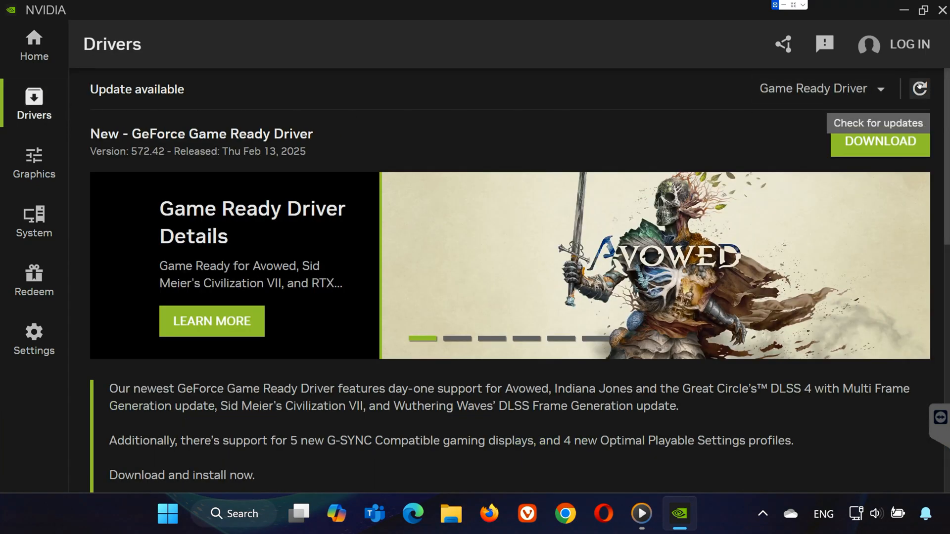
mouse_move(838, 113)
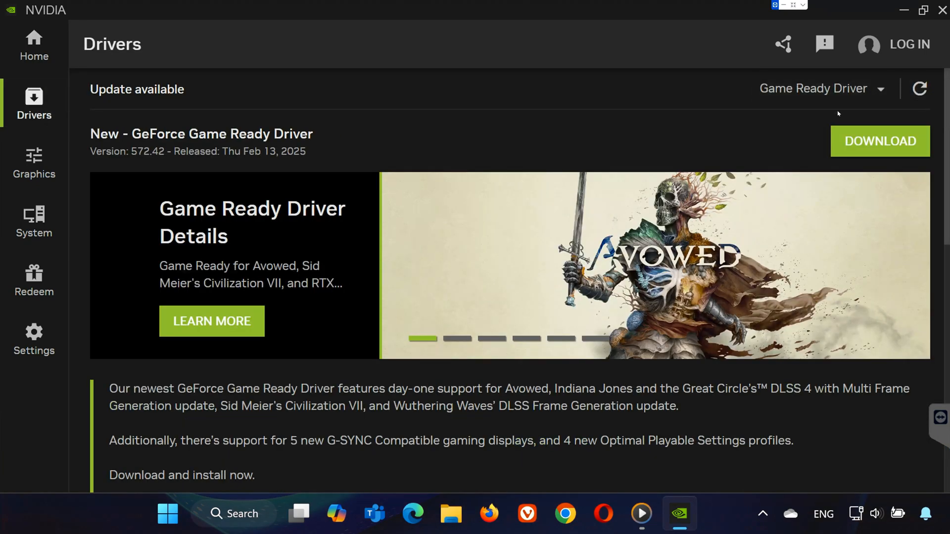
click(879, 141)
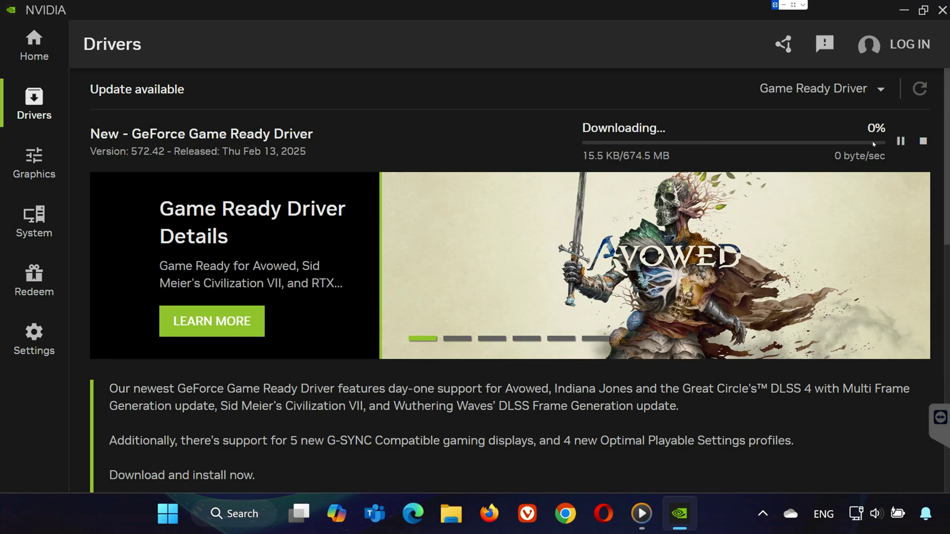
click(167, 513)
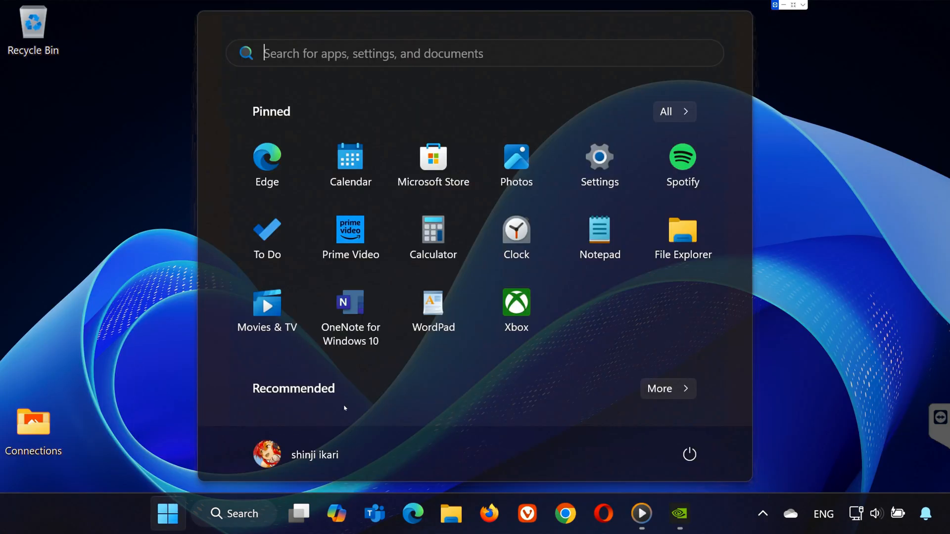
In Services, review NVIDIA Display Container LS properties (running, automatic), then close Services.
text(services)
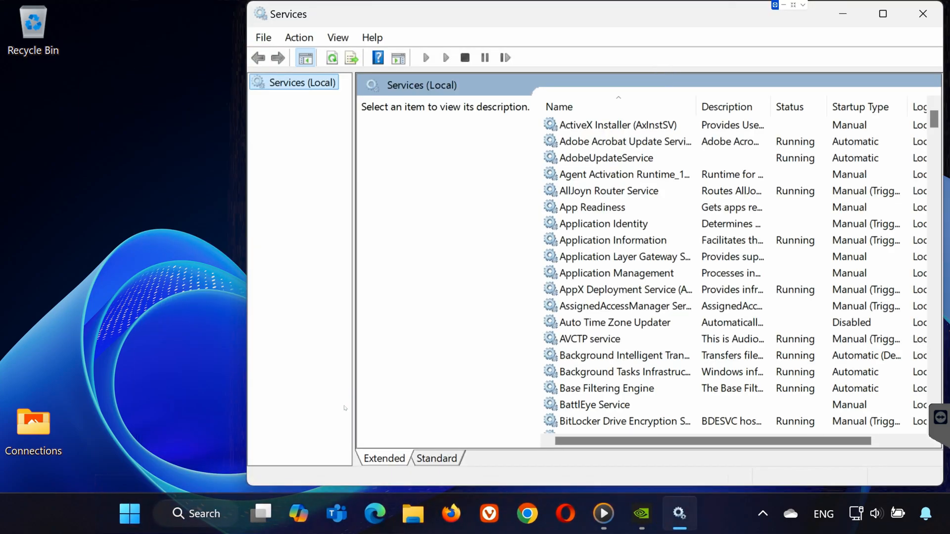
click(619, 126)
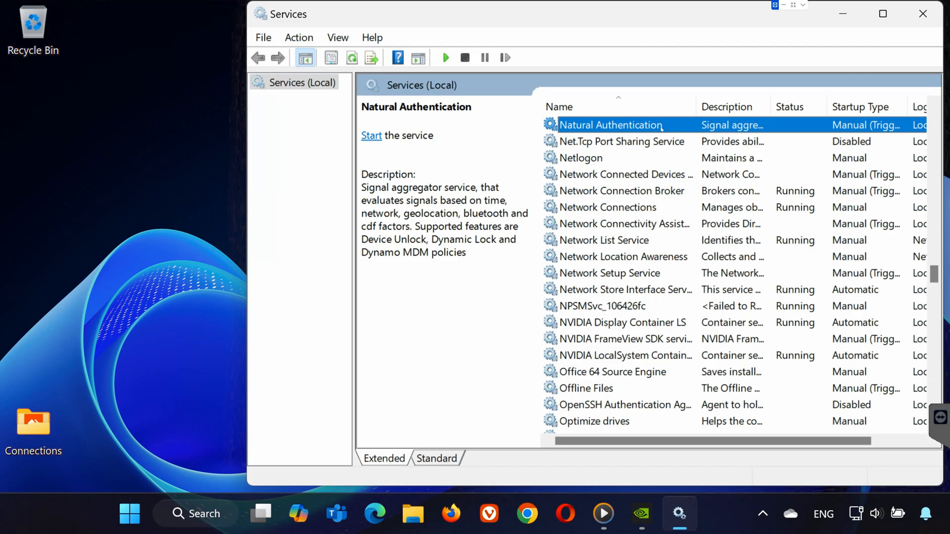
click(622, 323)
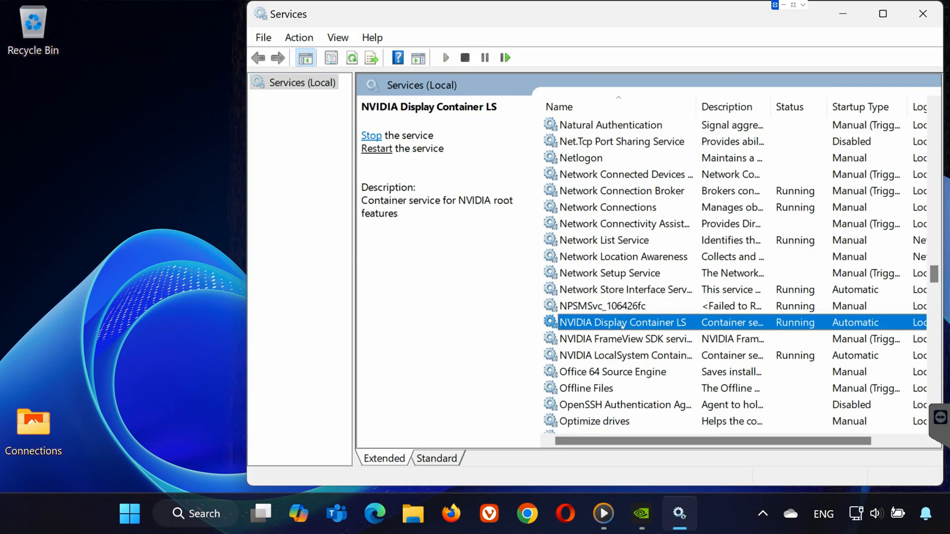
double_click(623, 323)
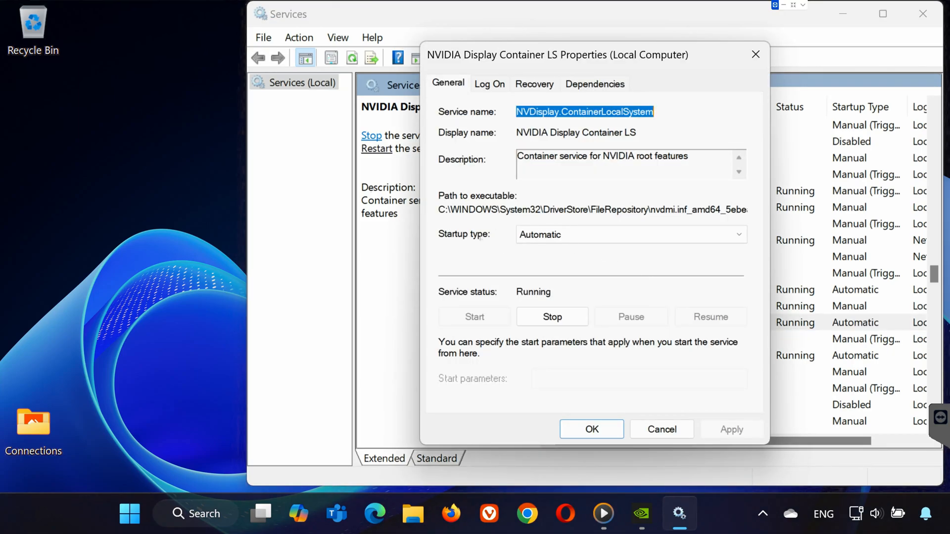
mouse_move(588, 429)
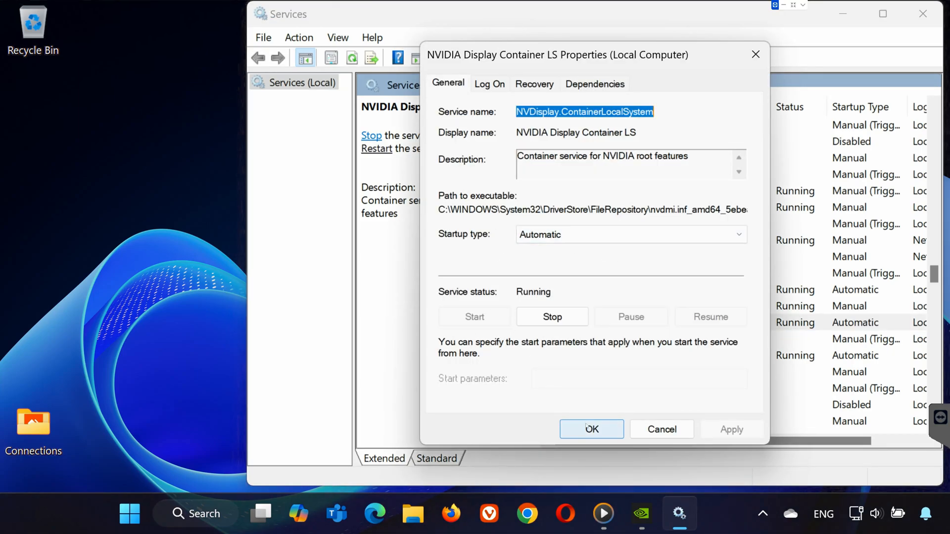
click(552, 317)
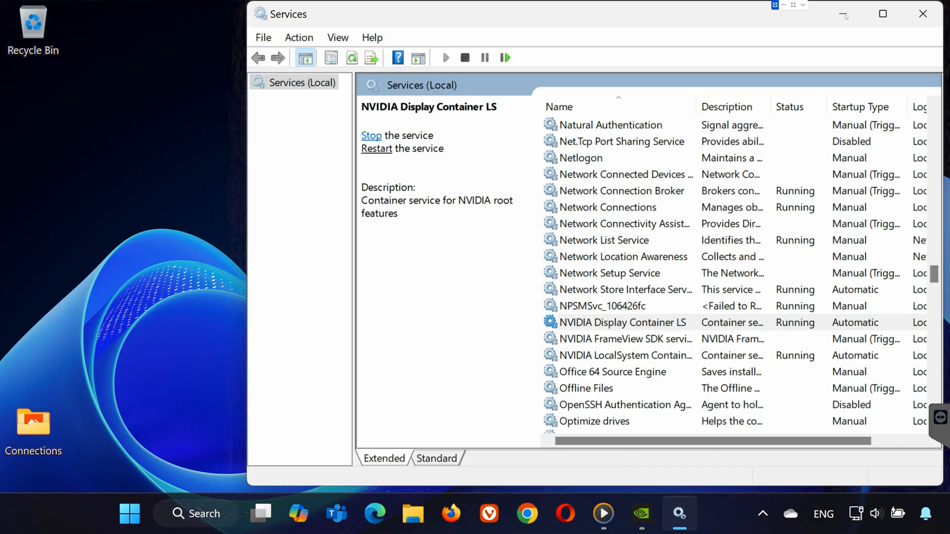
click(922, 14)
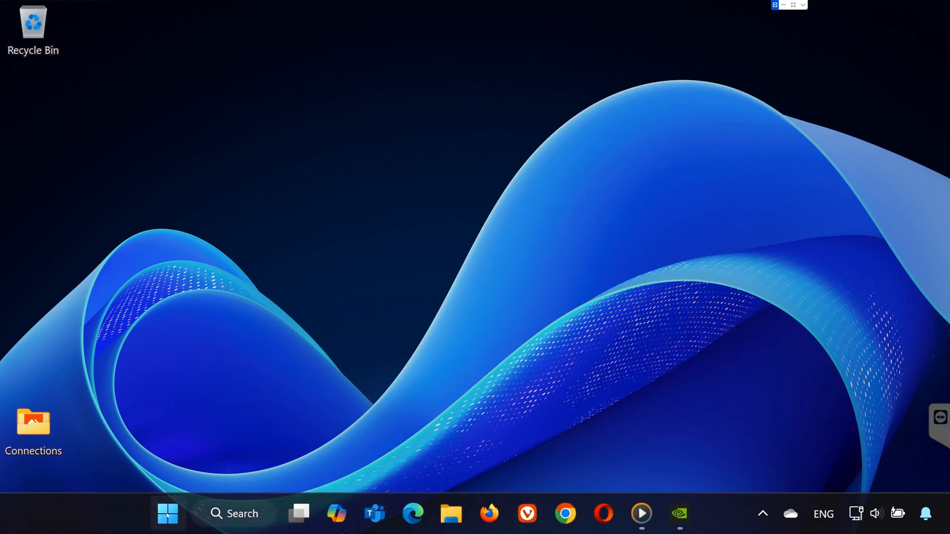
From Add or remove programs, uninstall NVIDIA Control Panel via its ⋯ menu.
text(add)
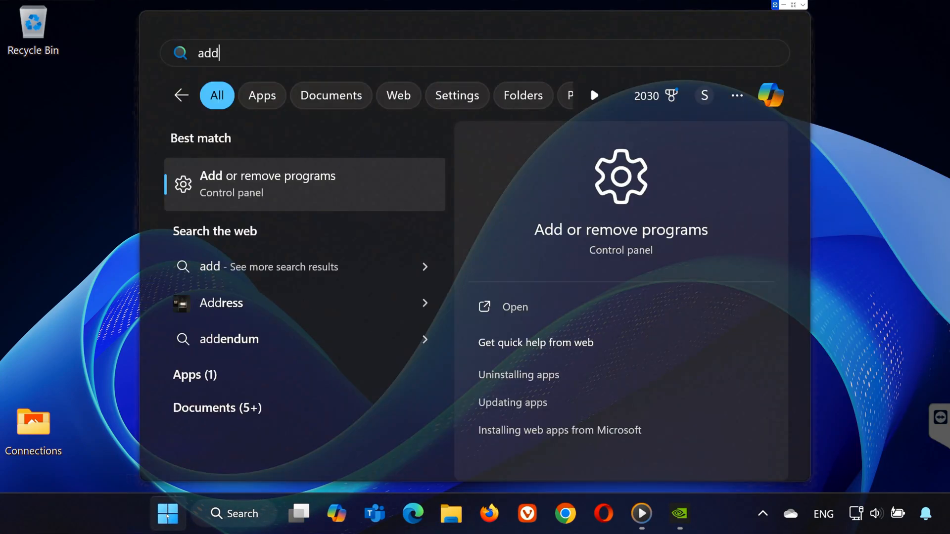
click(267, 184)
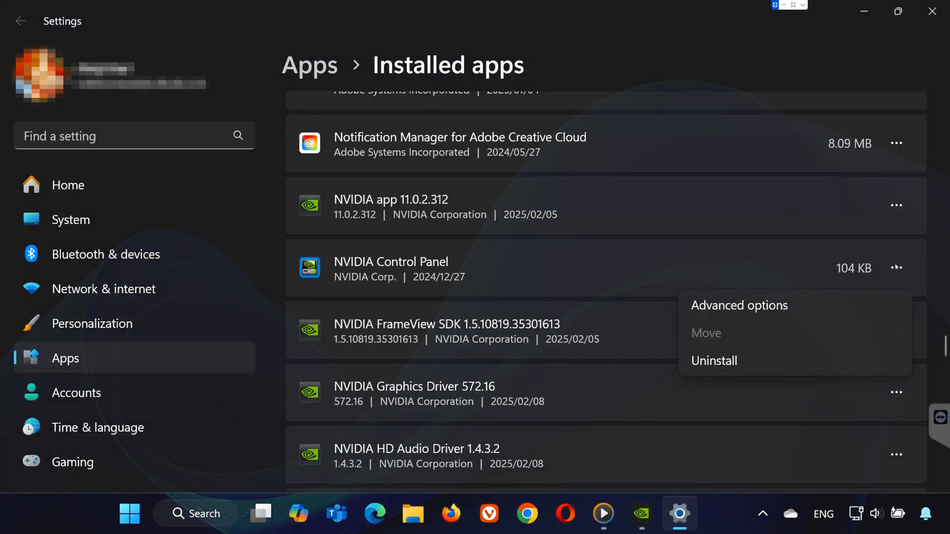
mouse_move(714, 362)
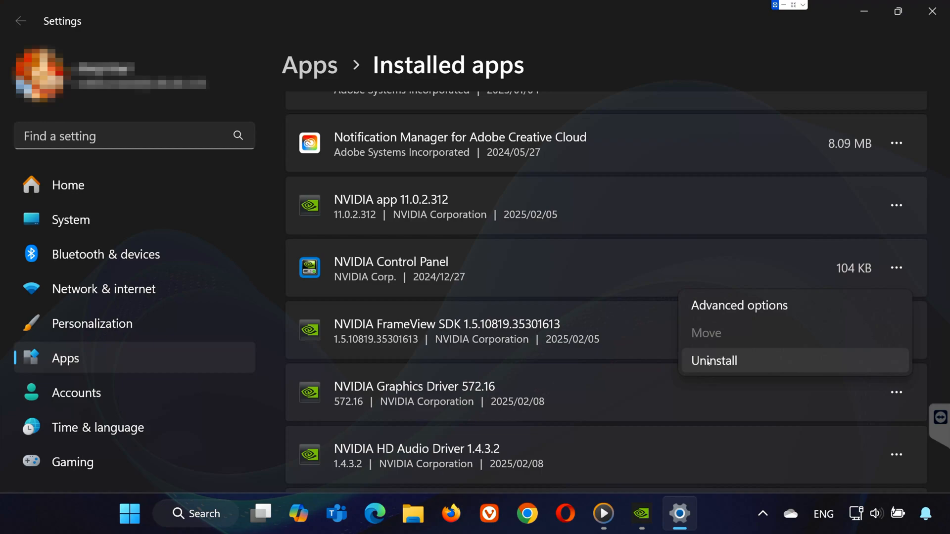
click(713, 360)
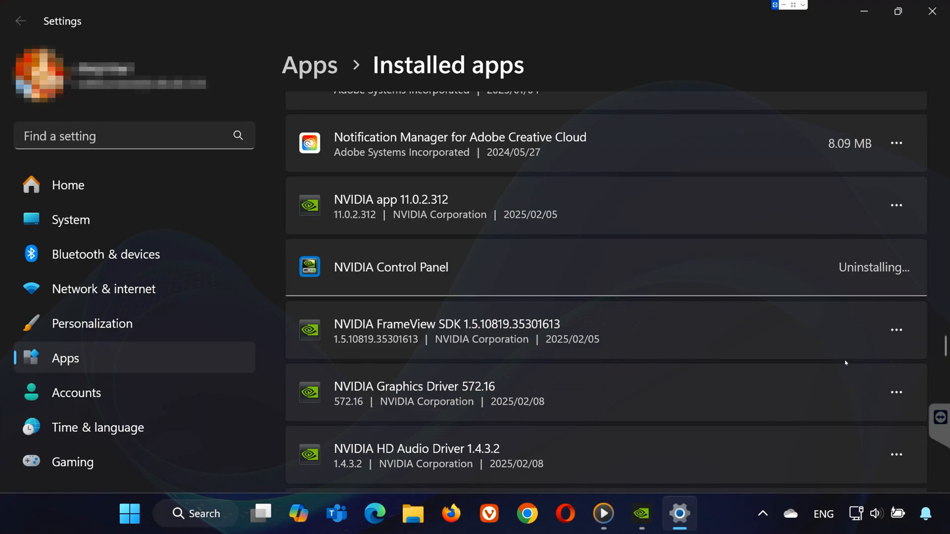
click(128, 514)
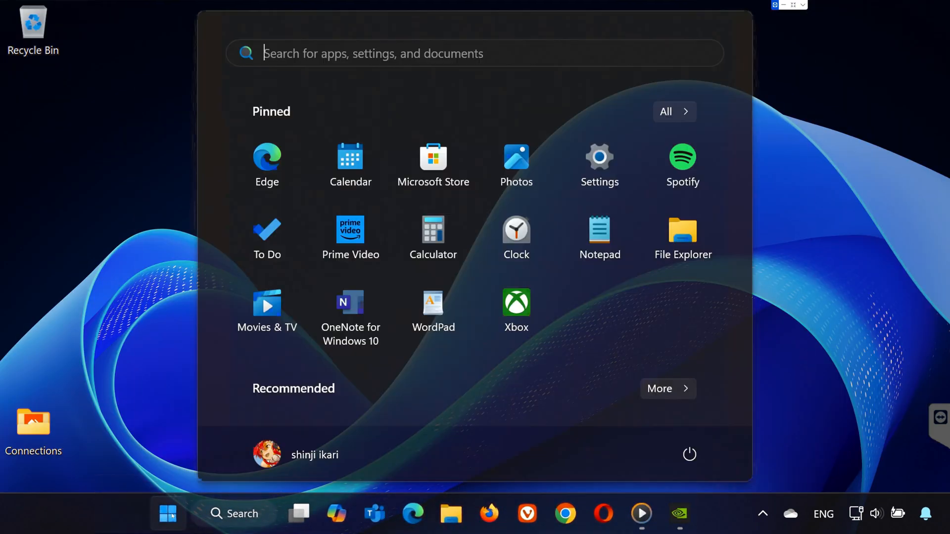
In Microsoft Store, search 'nvidia con', install NVIDIA Control Panel and accept the license to launch it.
click(433, 157)
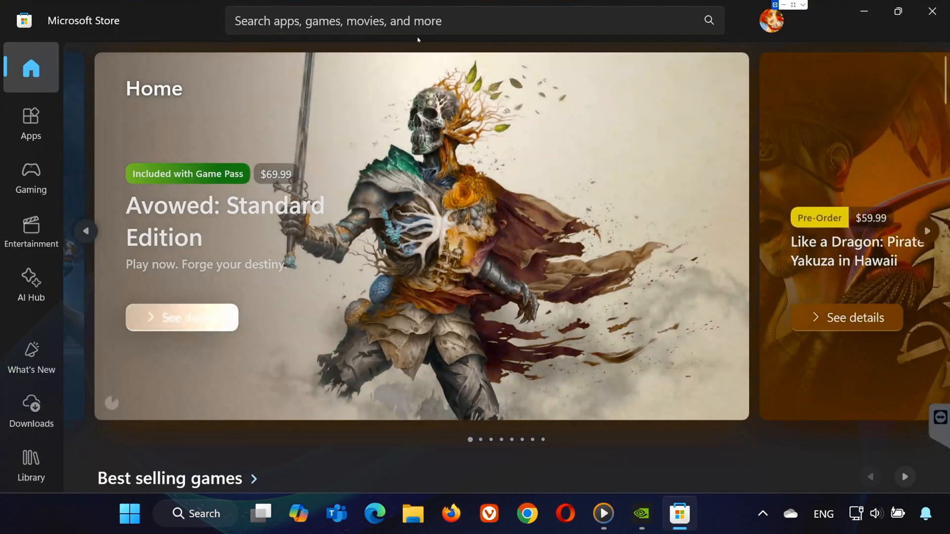
text(n)
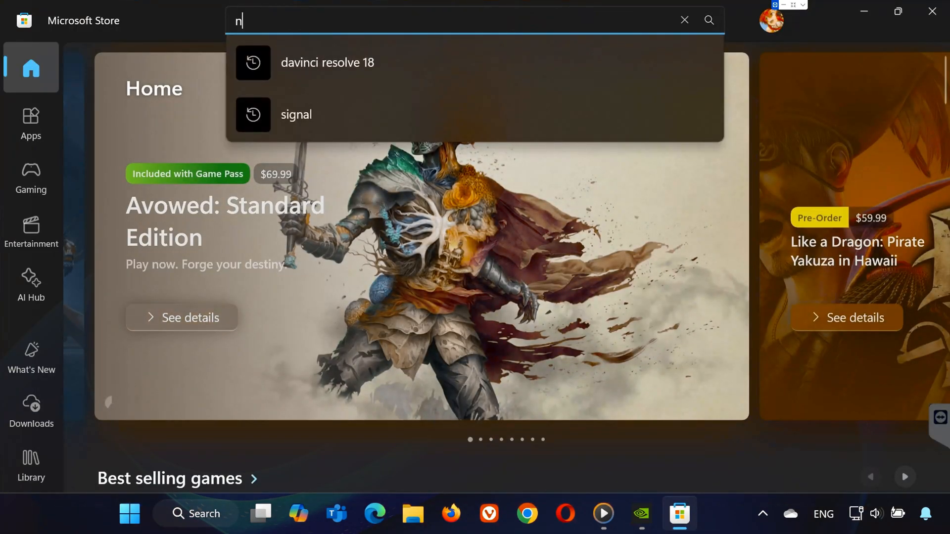
text(vidia con)
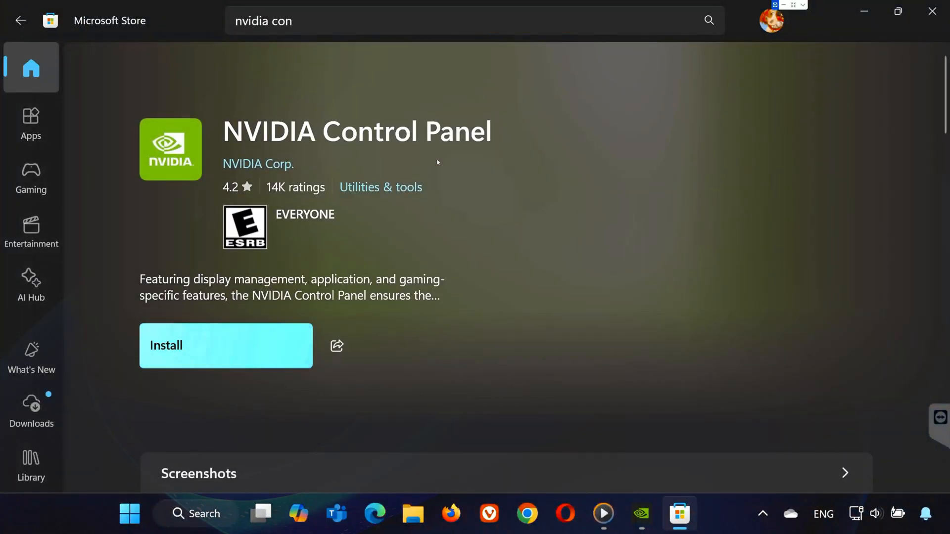
click(226, 346)
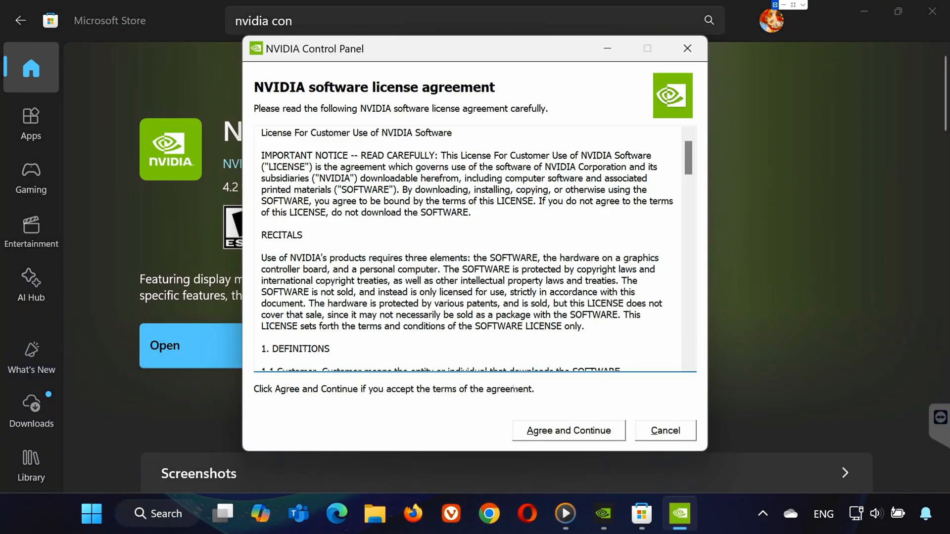
click(568, 431)
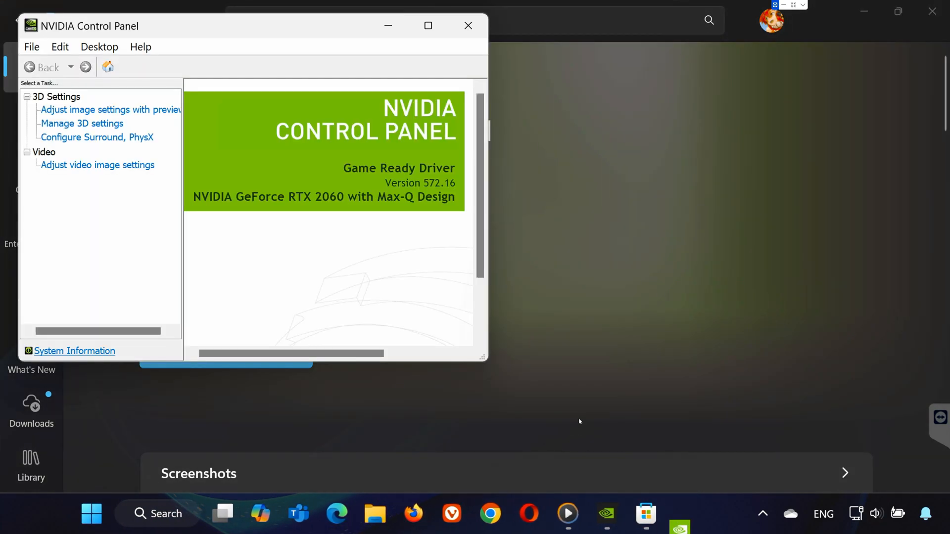